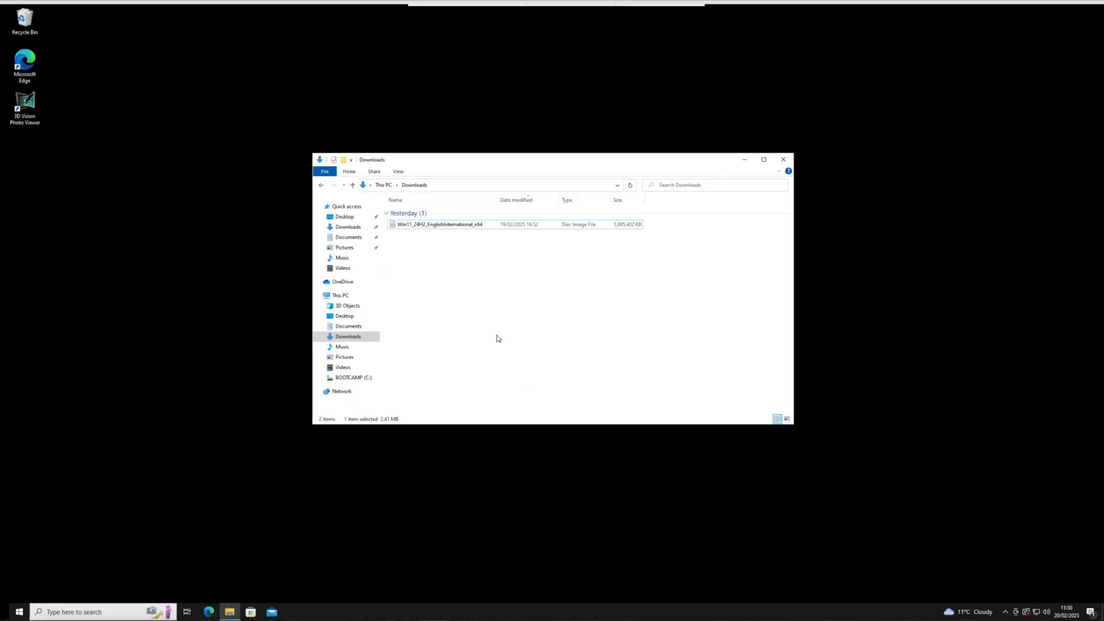
Mount the Windows 11 ISO from Downloads and open DVD Drive (D:)
click(440, 224)
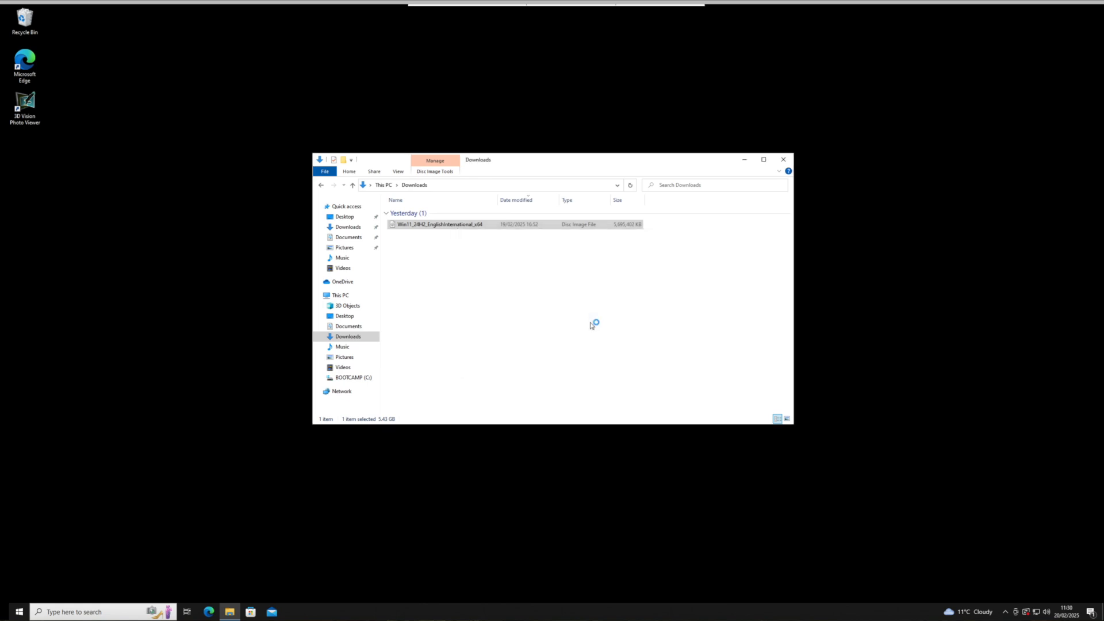
double_click(440, 224)
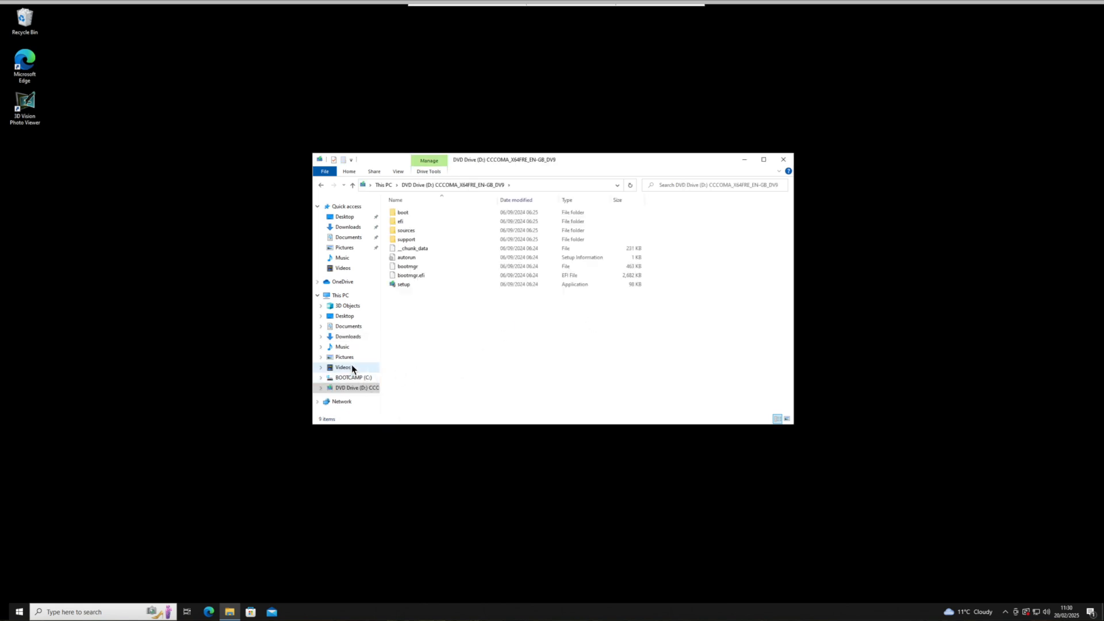
click(342, 295)
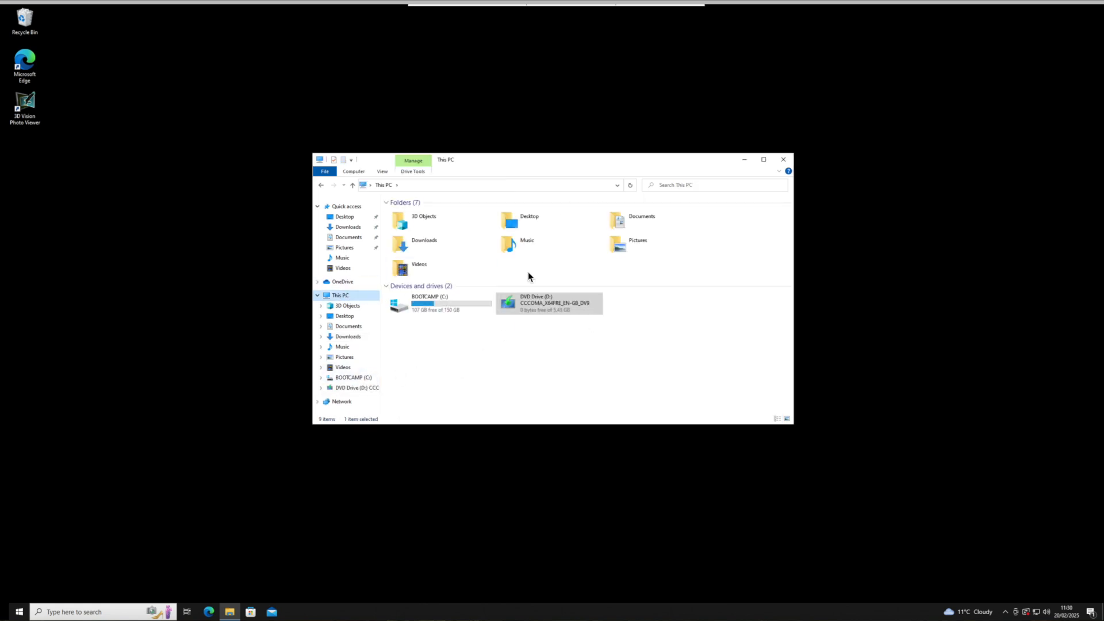
double_click(549, 303)
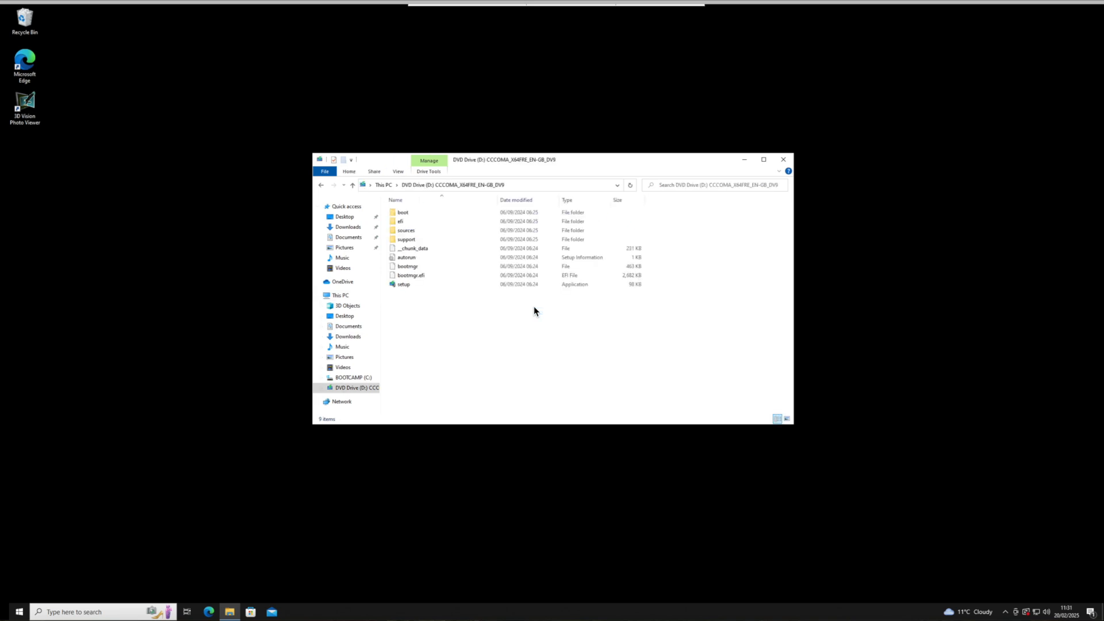
mouse_move(476, 338)
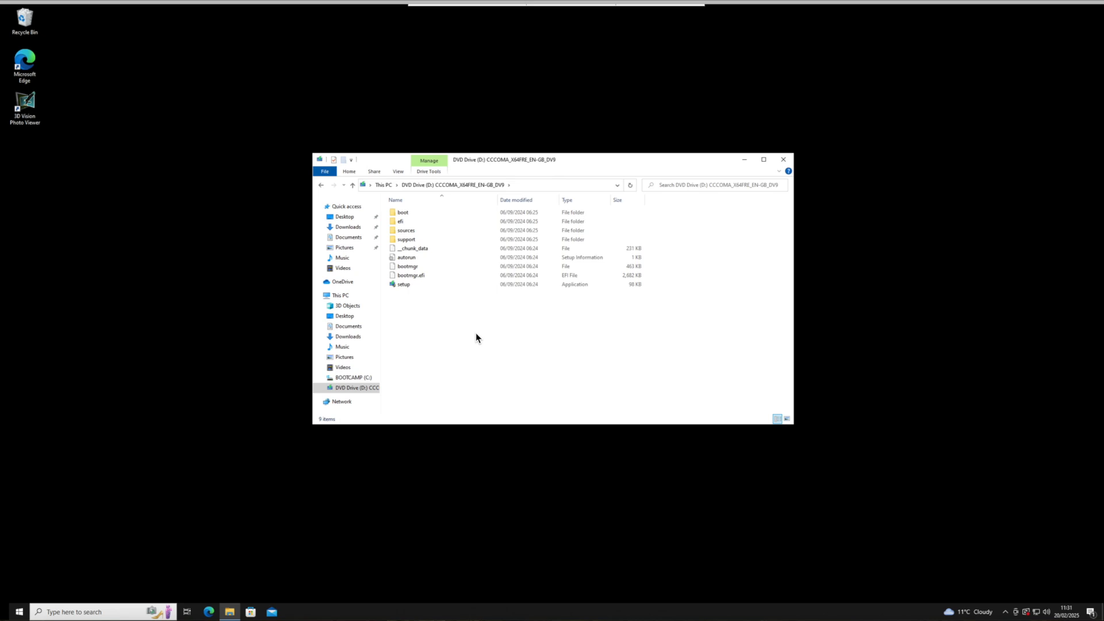
mouse_move(274, 498)
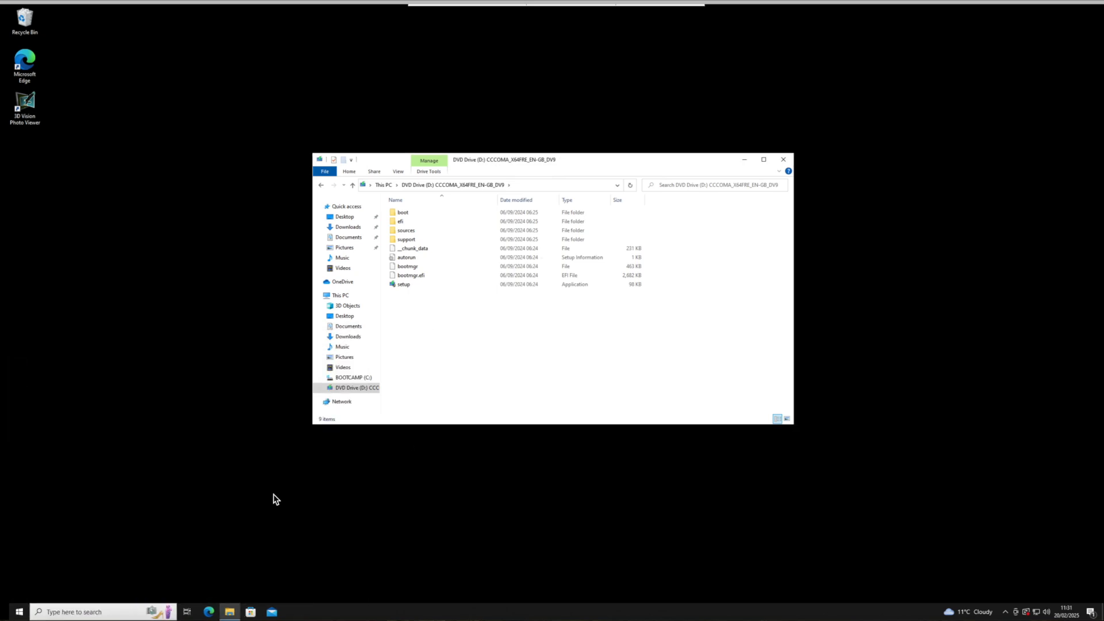
Search the Start menu for cmd to launch an administrator Command Prompt
click(12, 611)
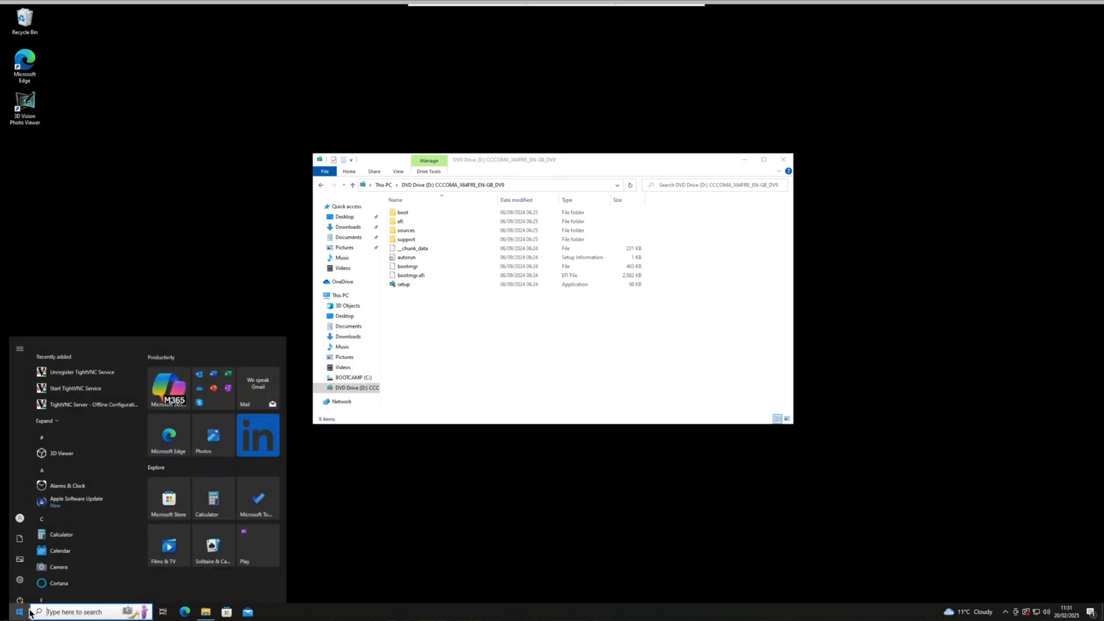
text(cmd)
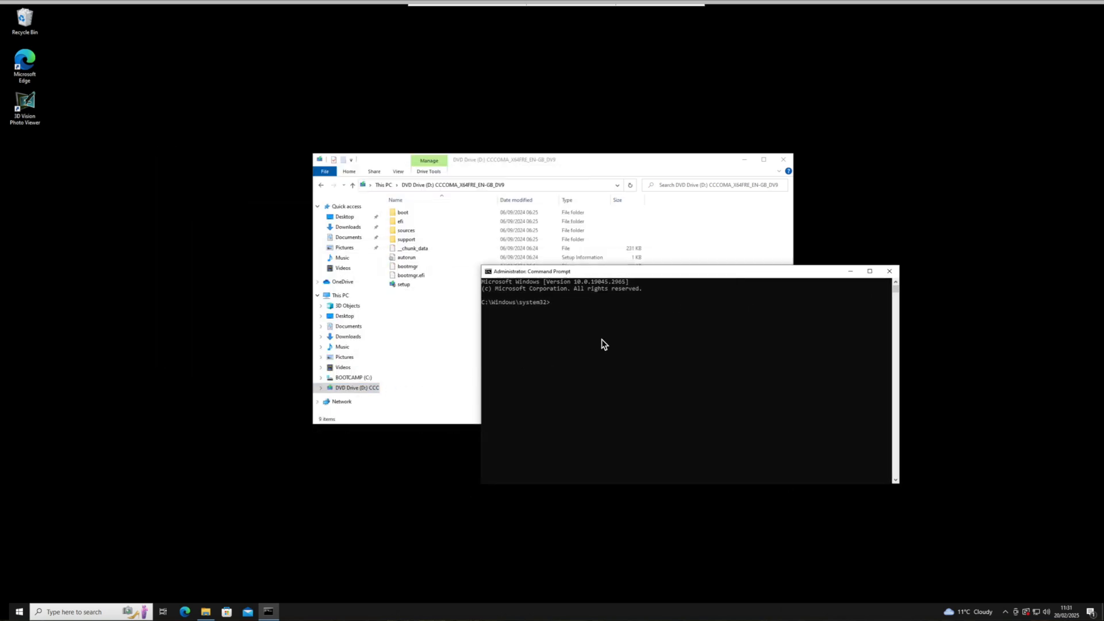
Switch to drive D: and run 'setup.exe /product server'
text(D:)
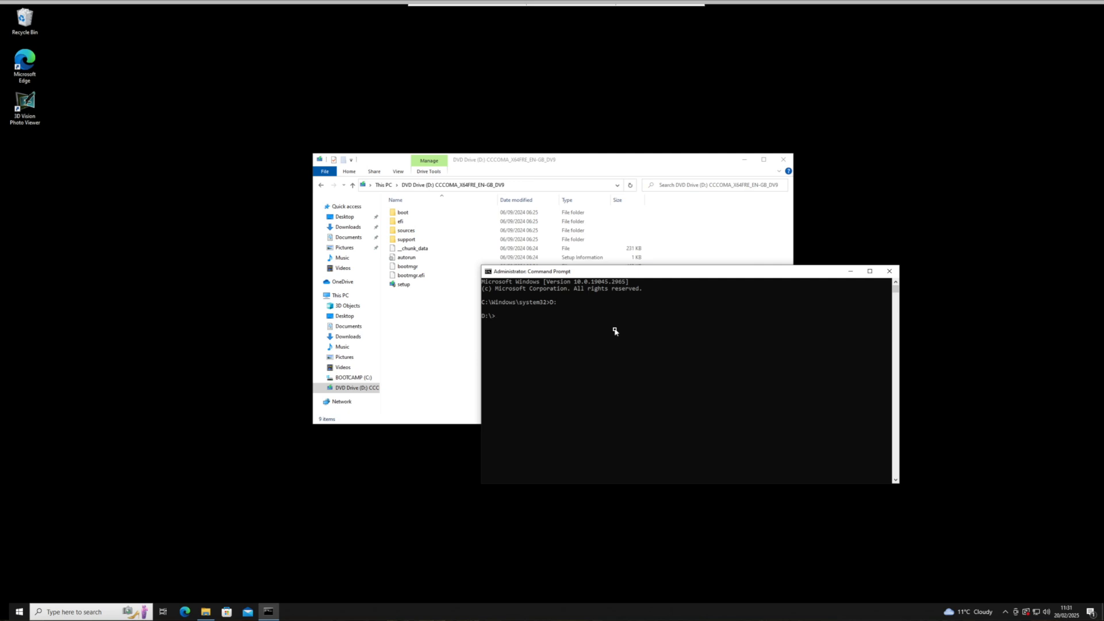
text(setup)
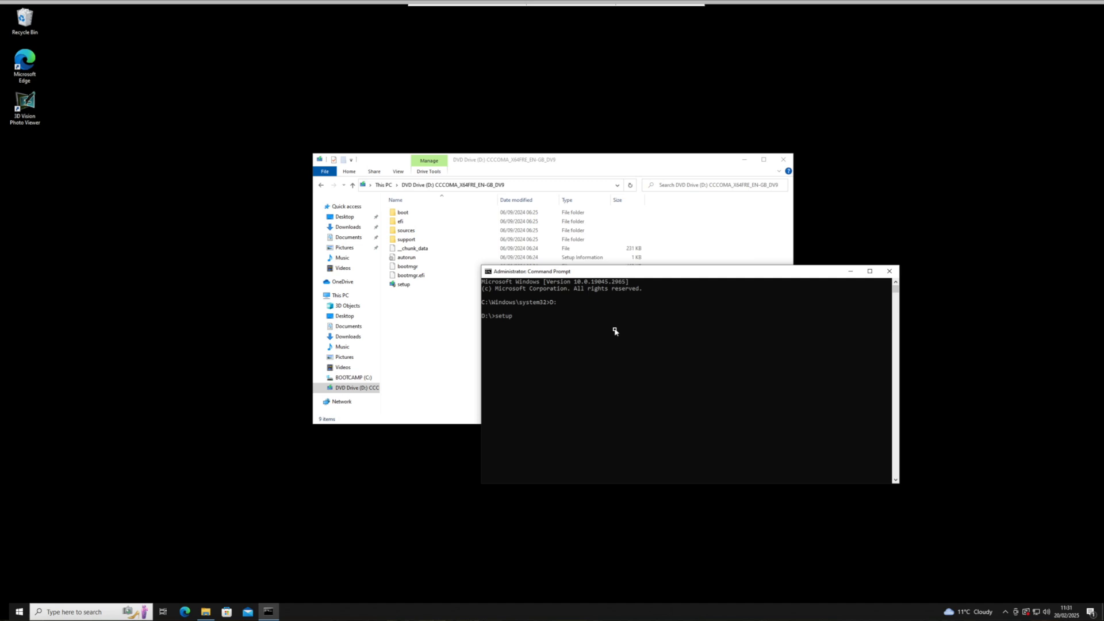
text(.exe)
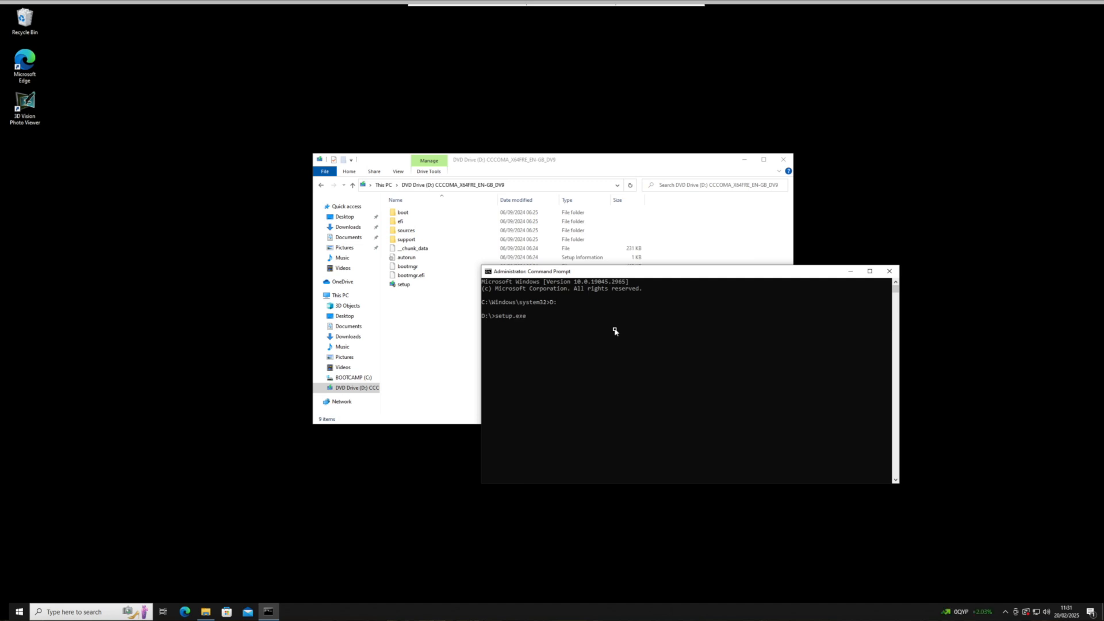
text(/prod)
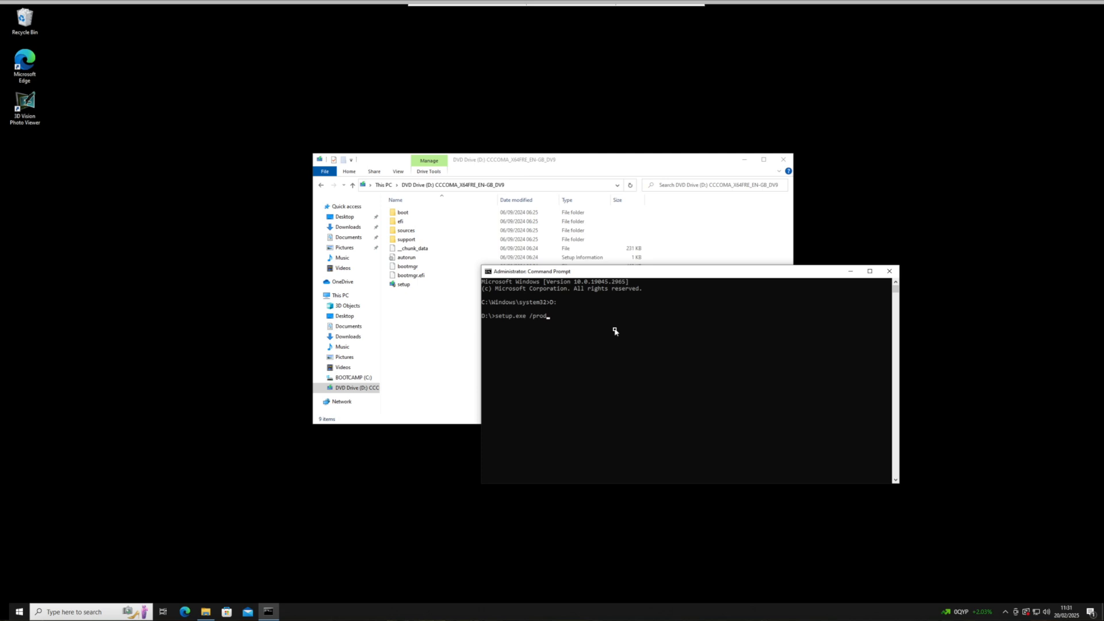
text(uct)
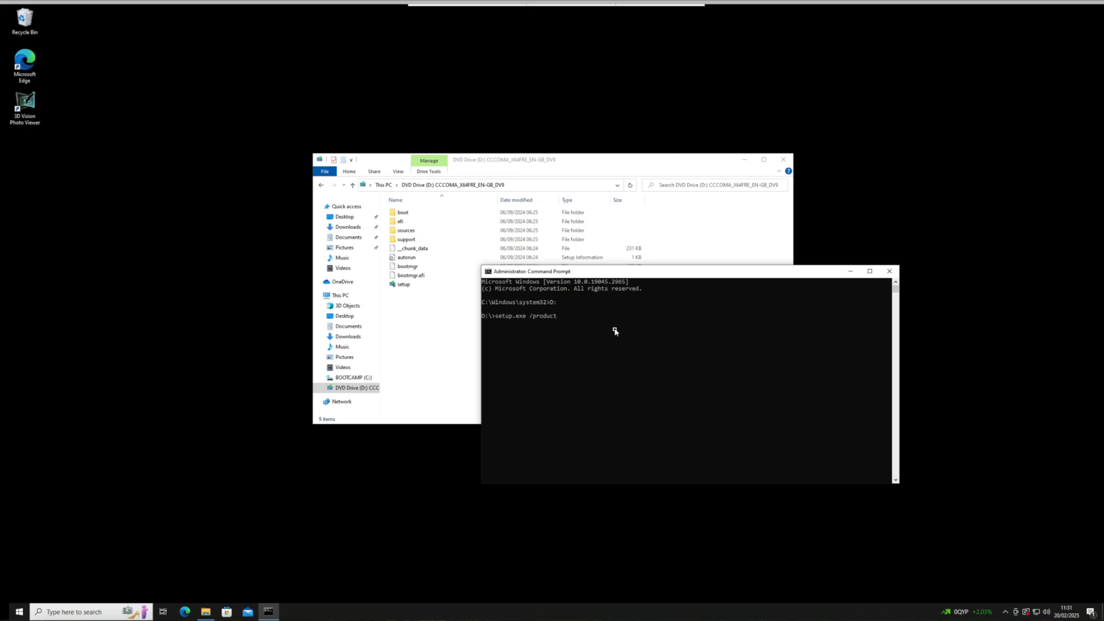
text(s)
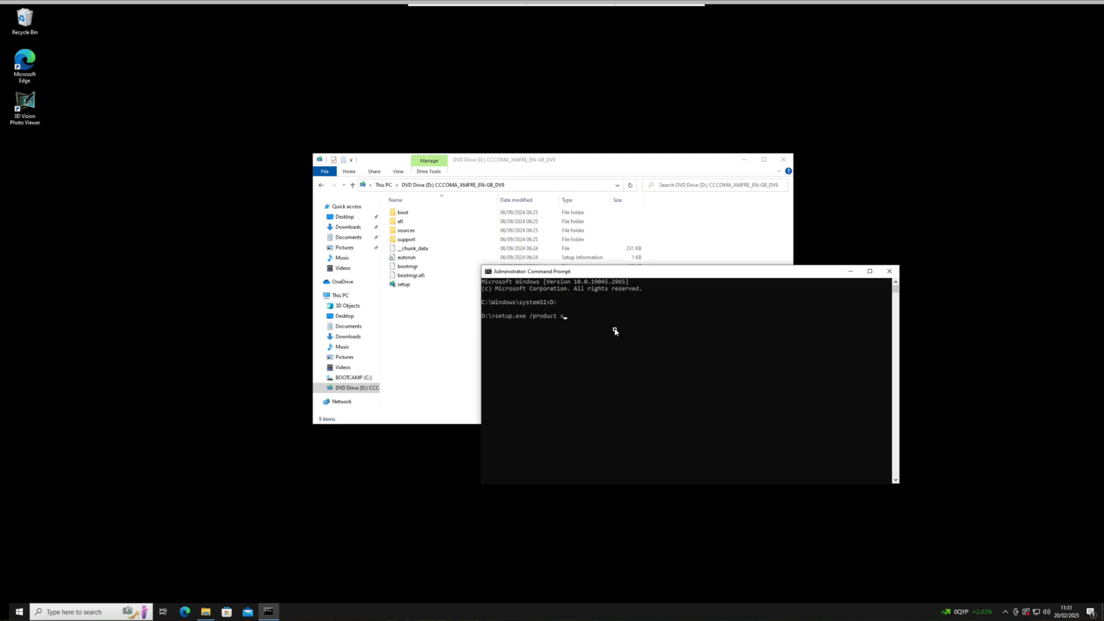
text(erver)
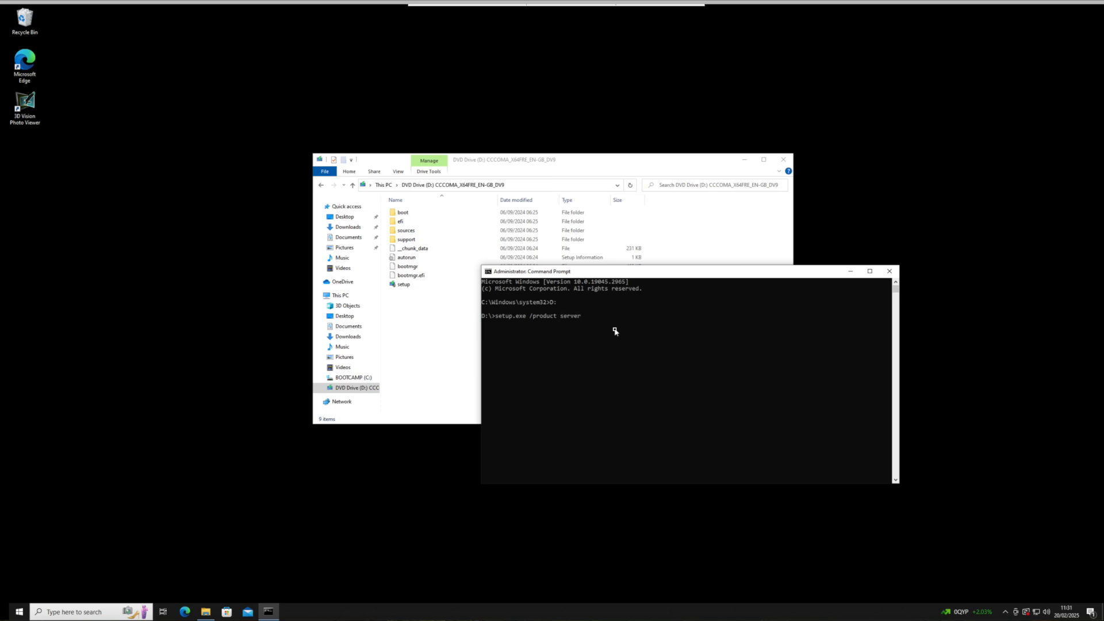
key(Return)
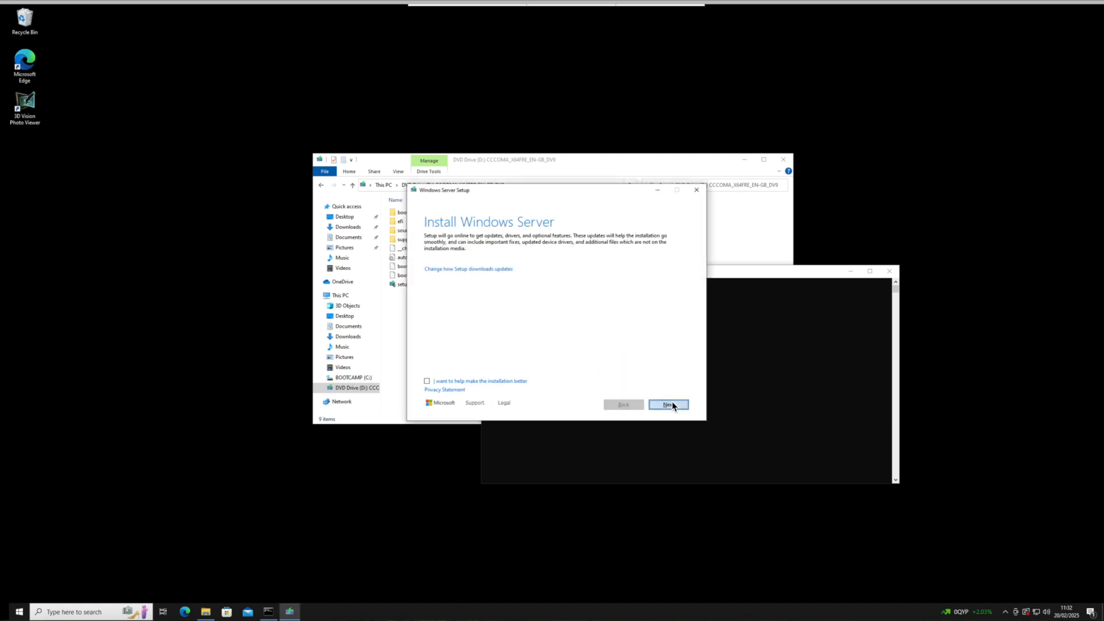
Continue past the setup updates page and accept the licence terms
click(667, 404)
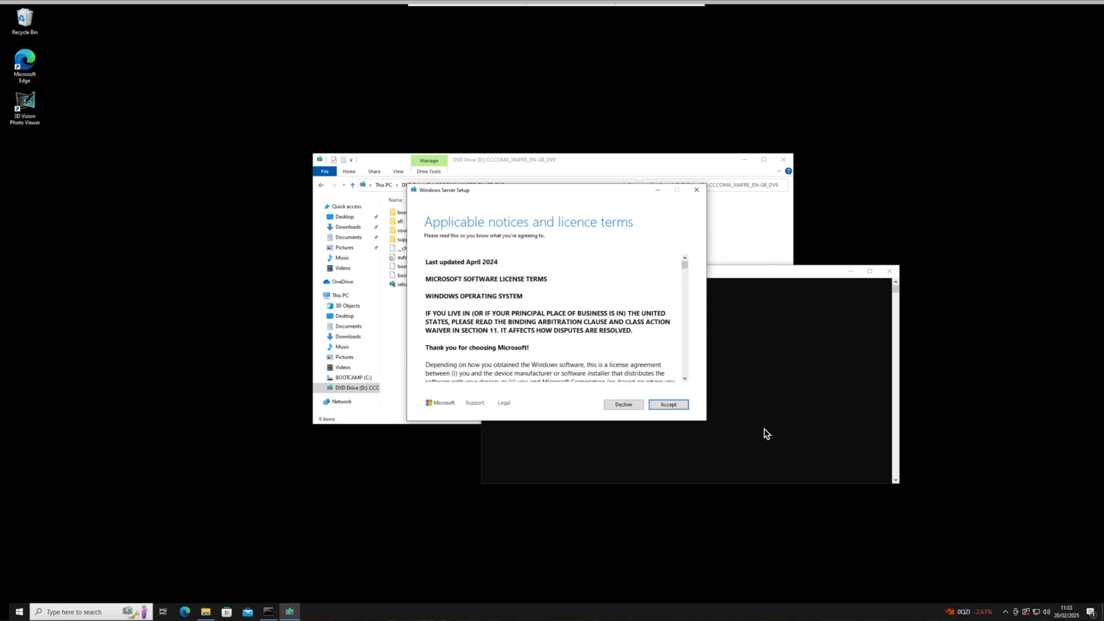
click(667, 404)
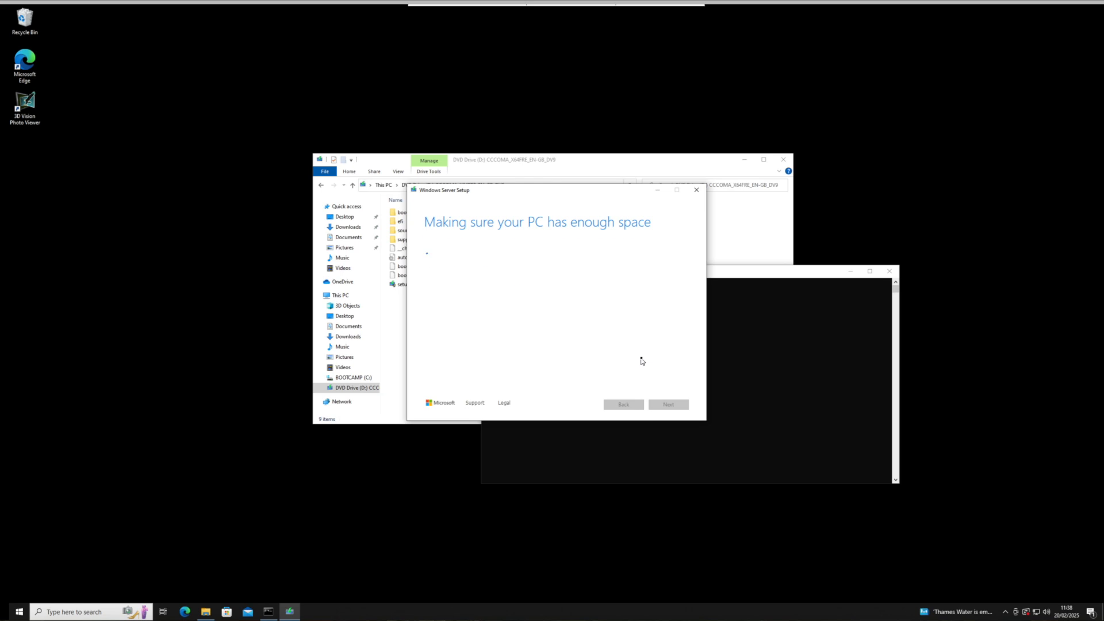
click(667, 404)
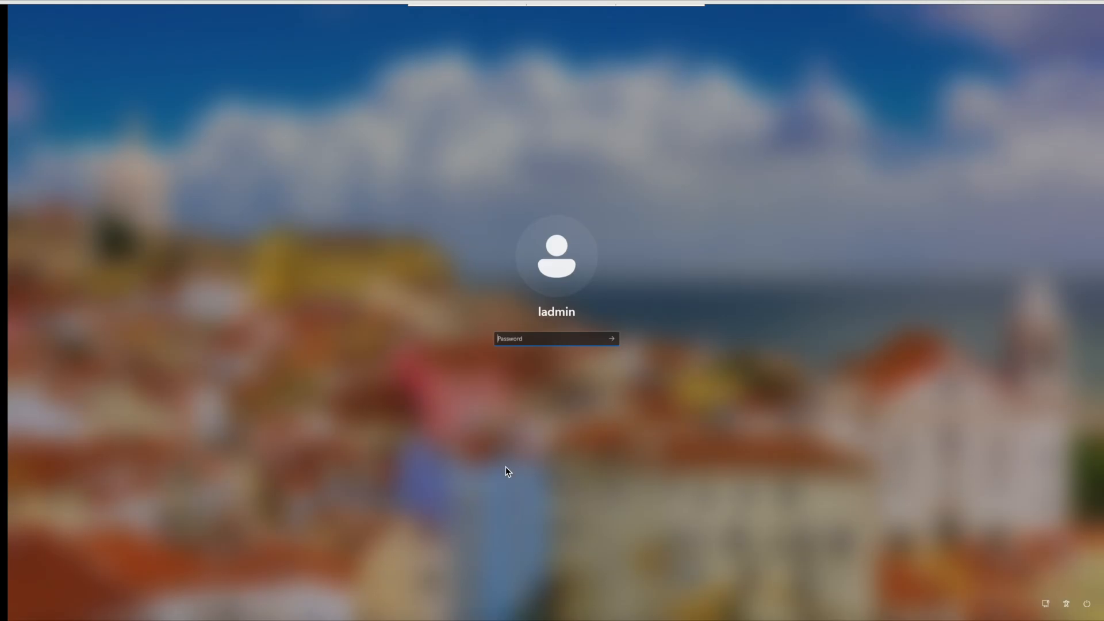
mouse_move(788, 106)
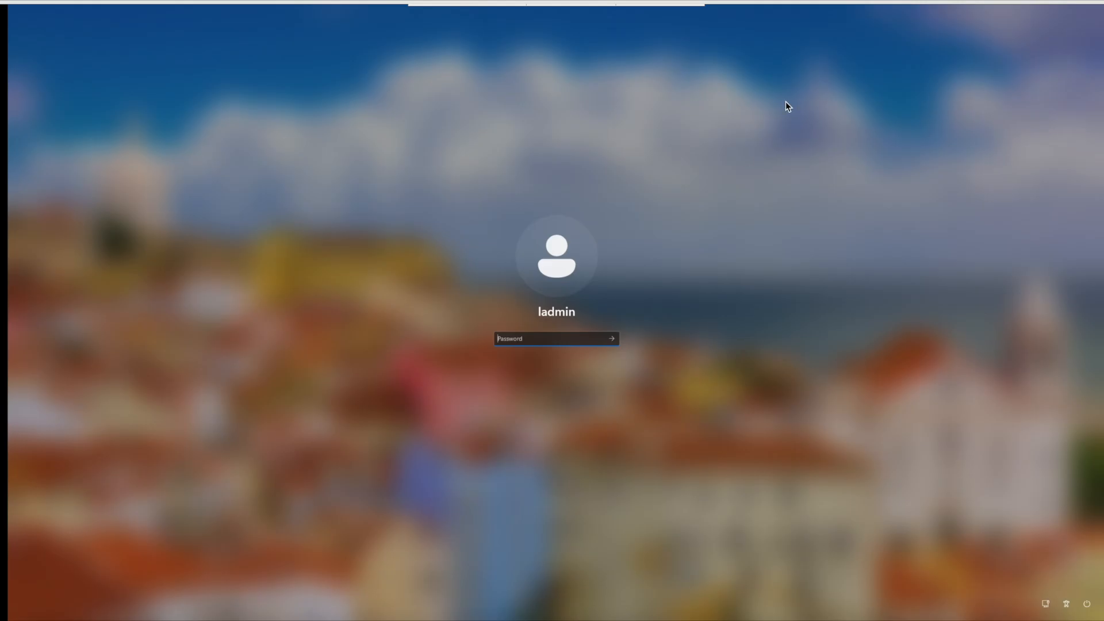
mouse_move(501, 333)
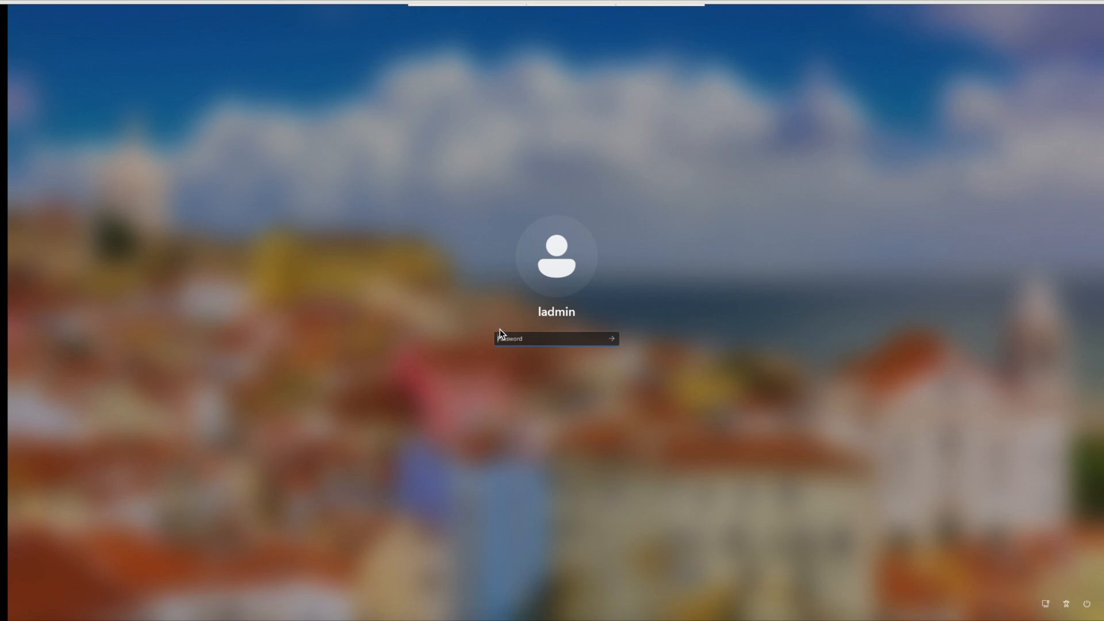
Enter the account password to sign in to Windows 11
text(password)
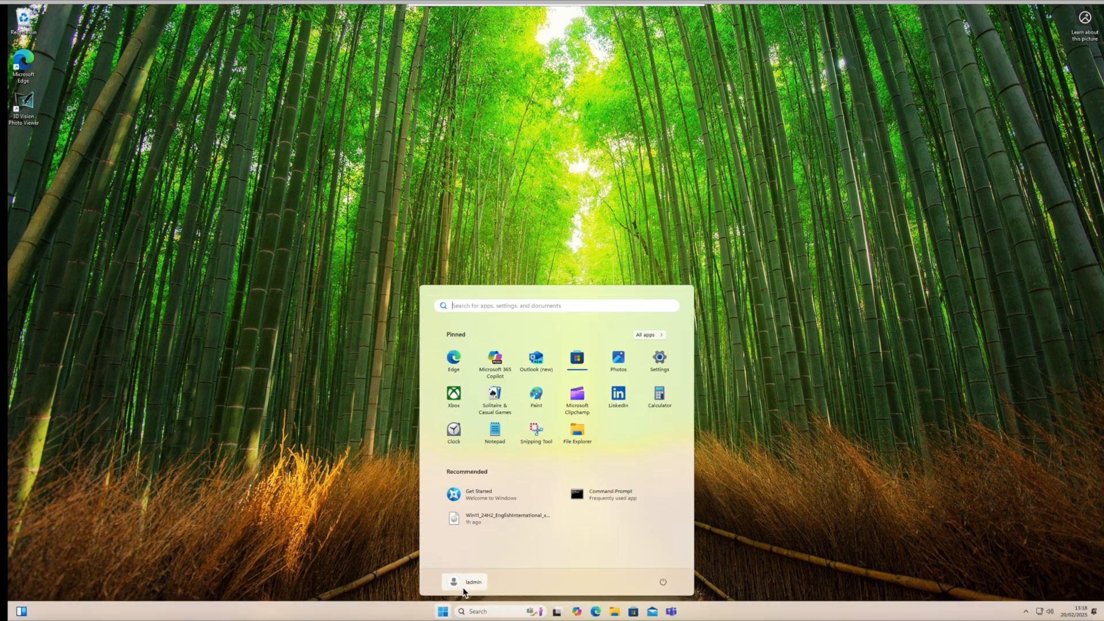
Run winver from Start search to show Windows 11 Pro 24H2, build 26100
text(winversion)
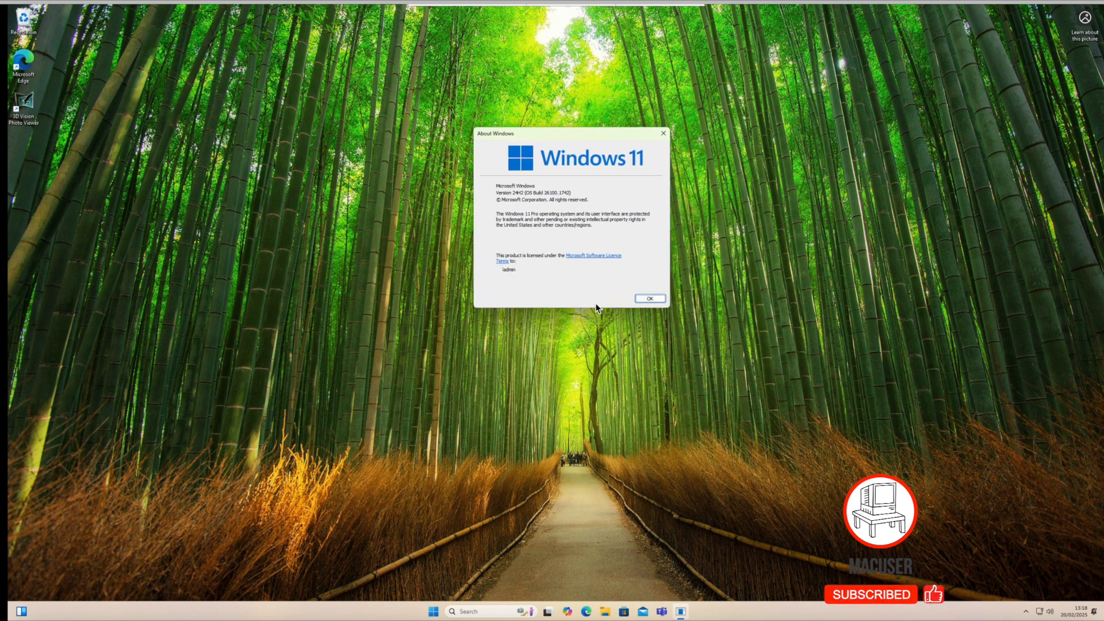
mouse_move(578, 139)
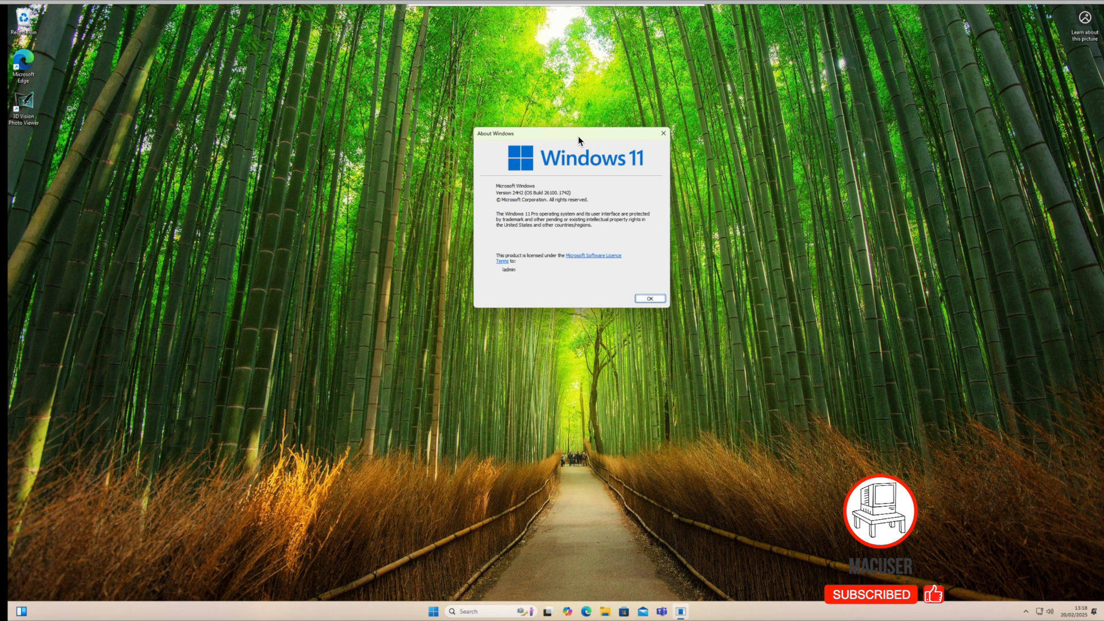